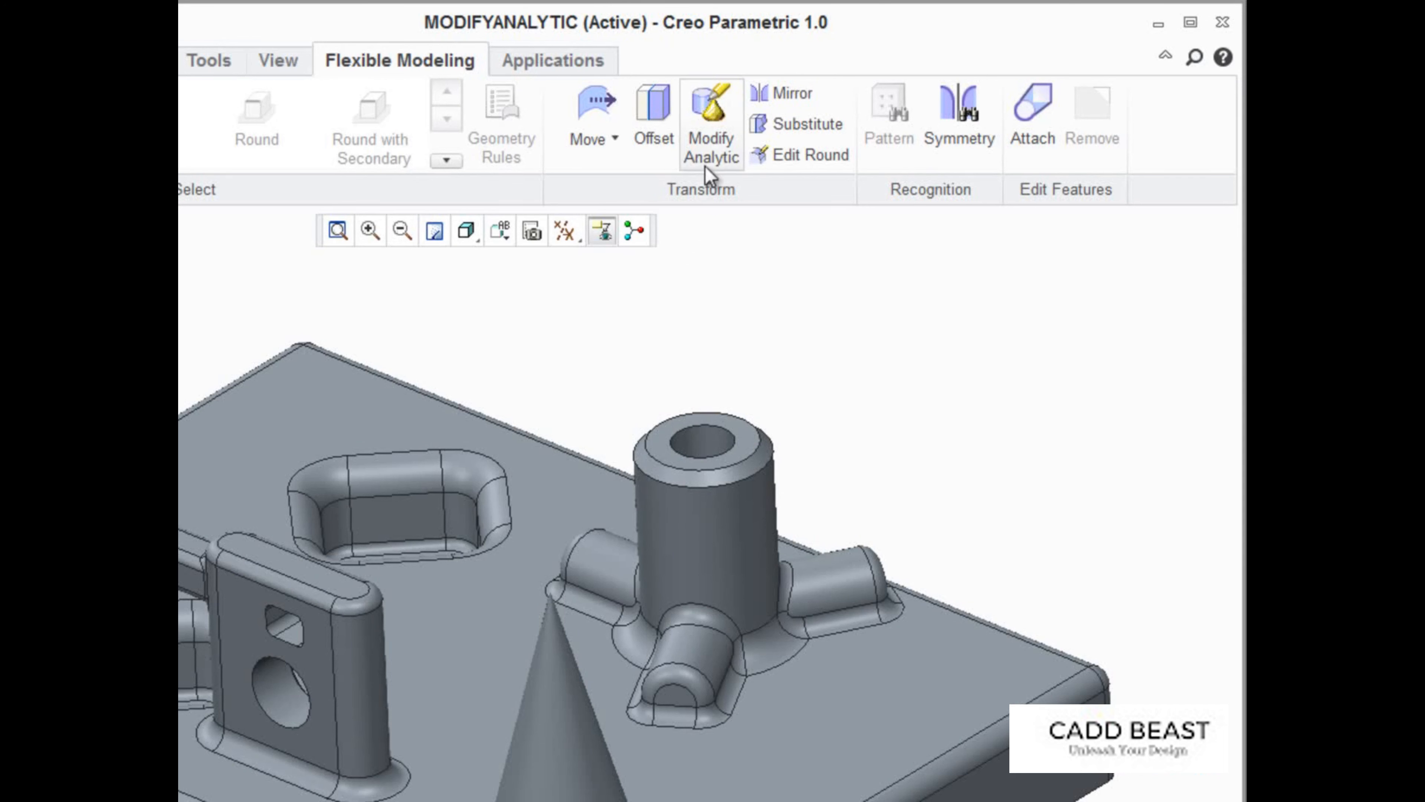
Step: Resize the arch's cylindrical surface from radius 12.00 to 20.00 with Modify Analytic and apply it
left_click(710, 119)
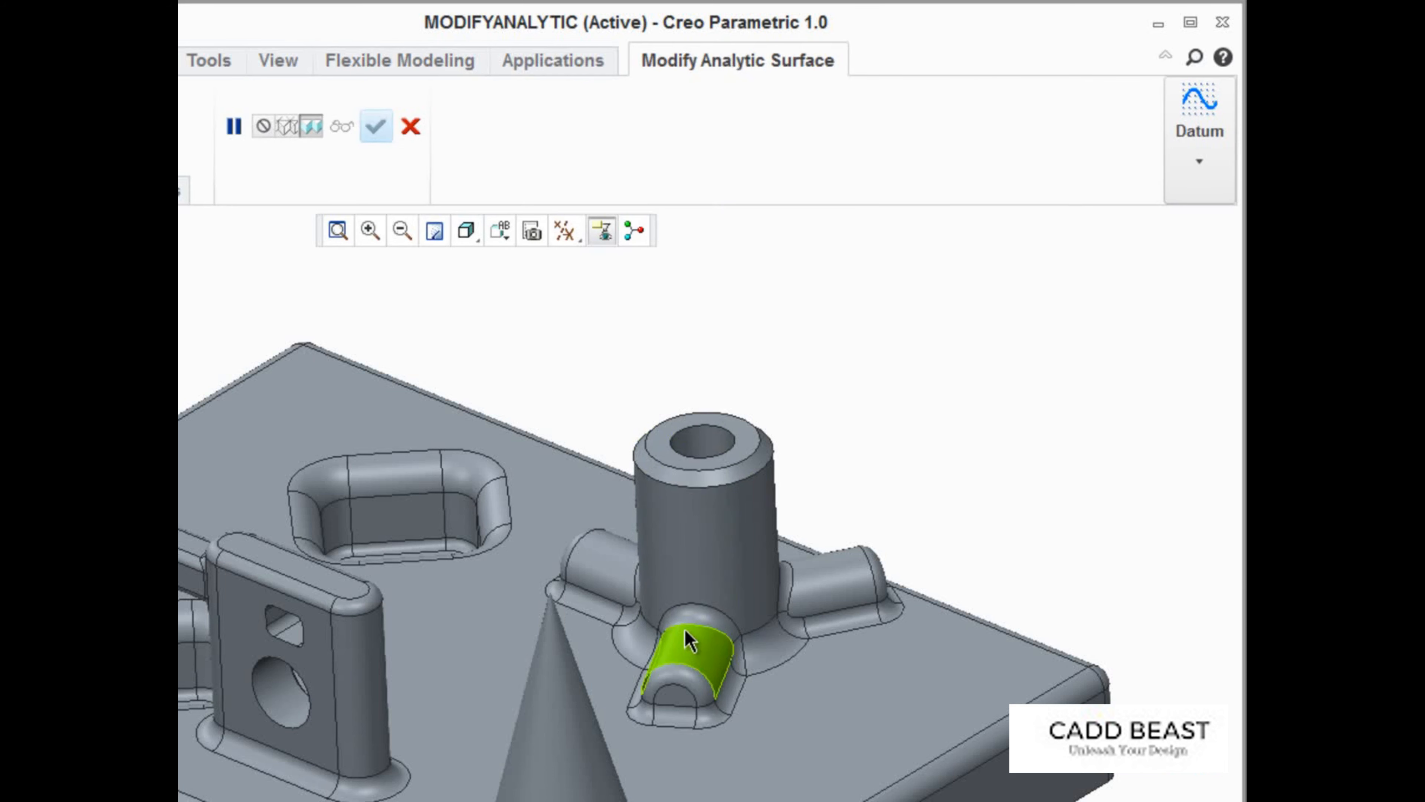
left_click(685, 637)
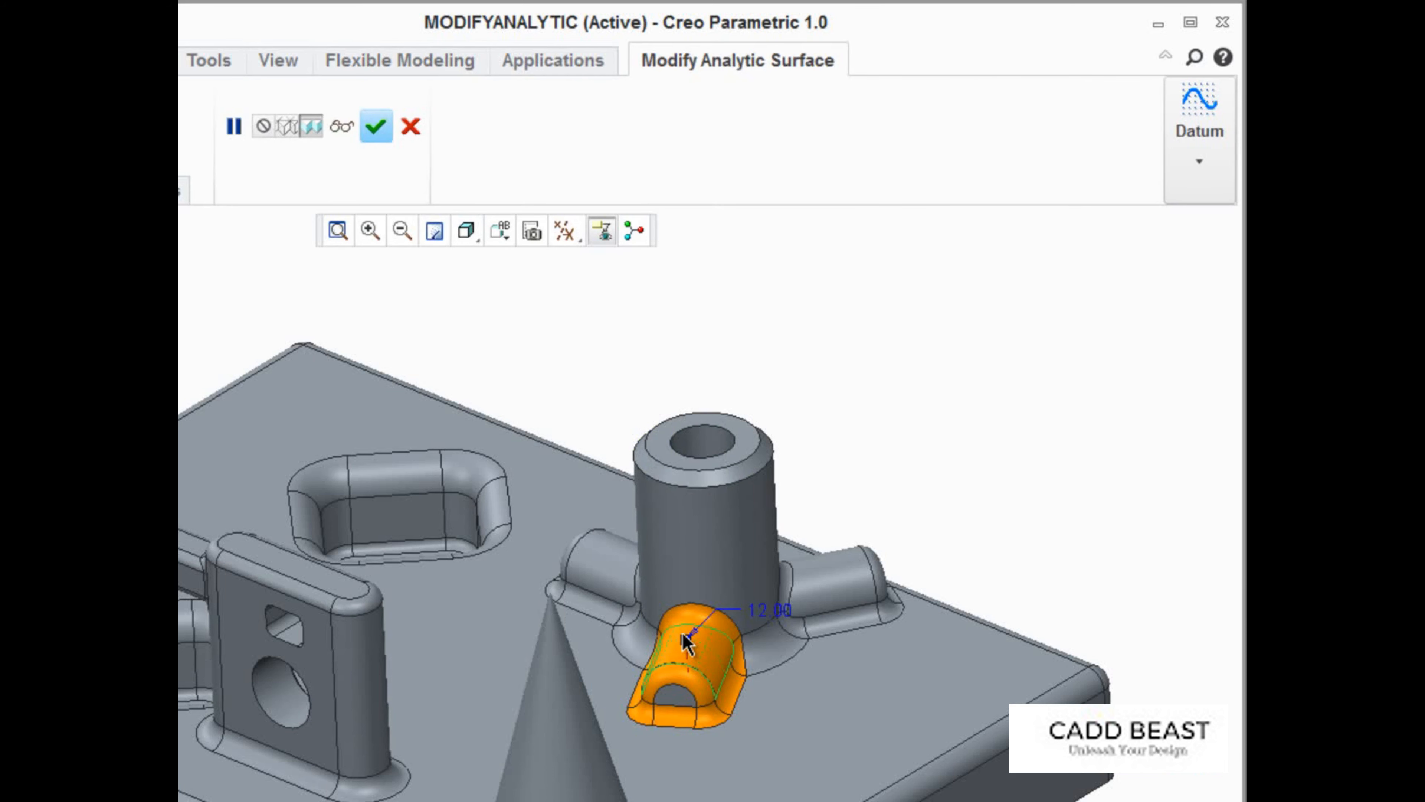
double_click(770, 610)
type("20")
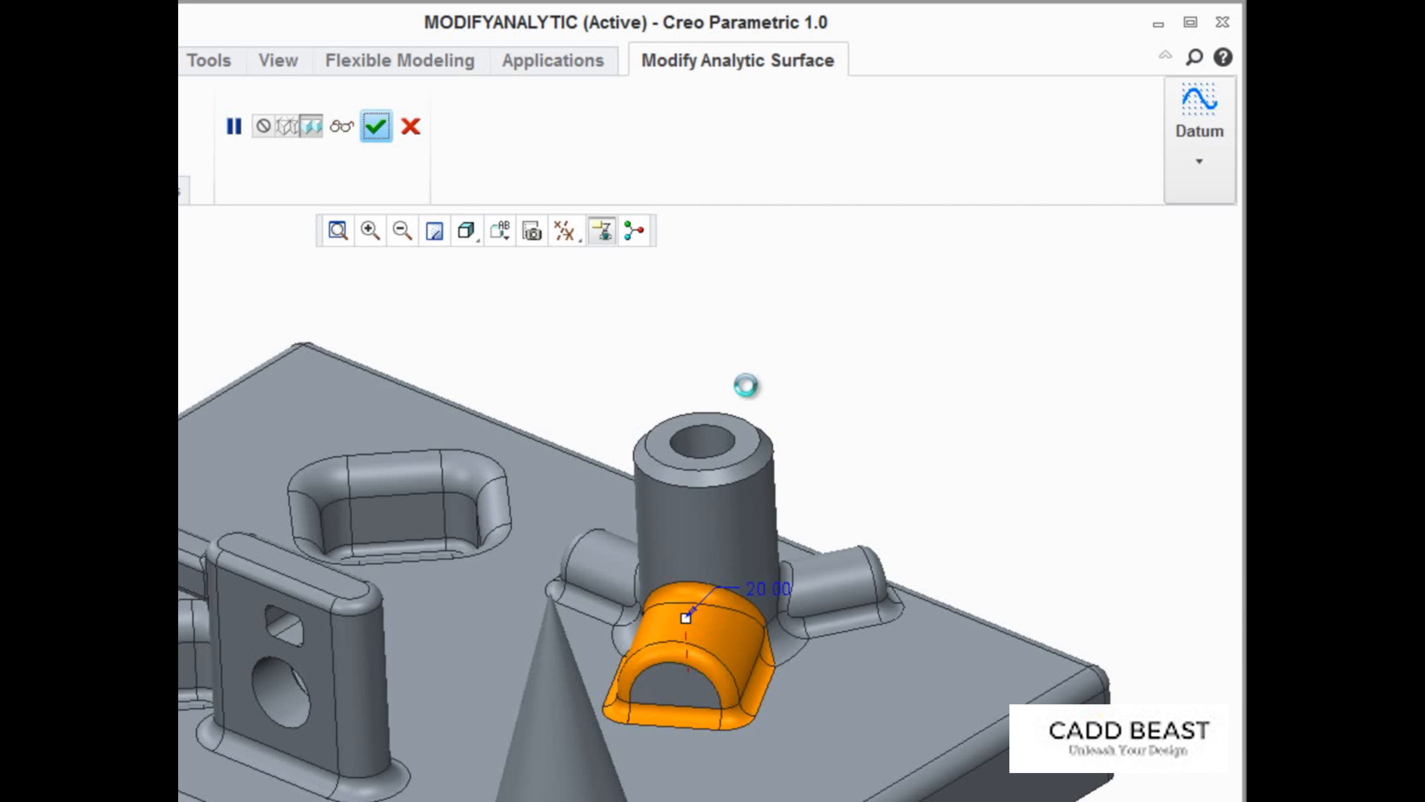
left_click(377, 127)
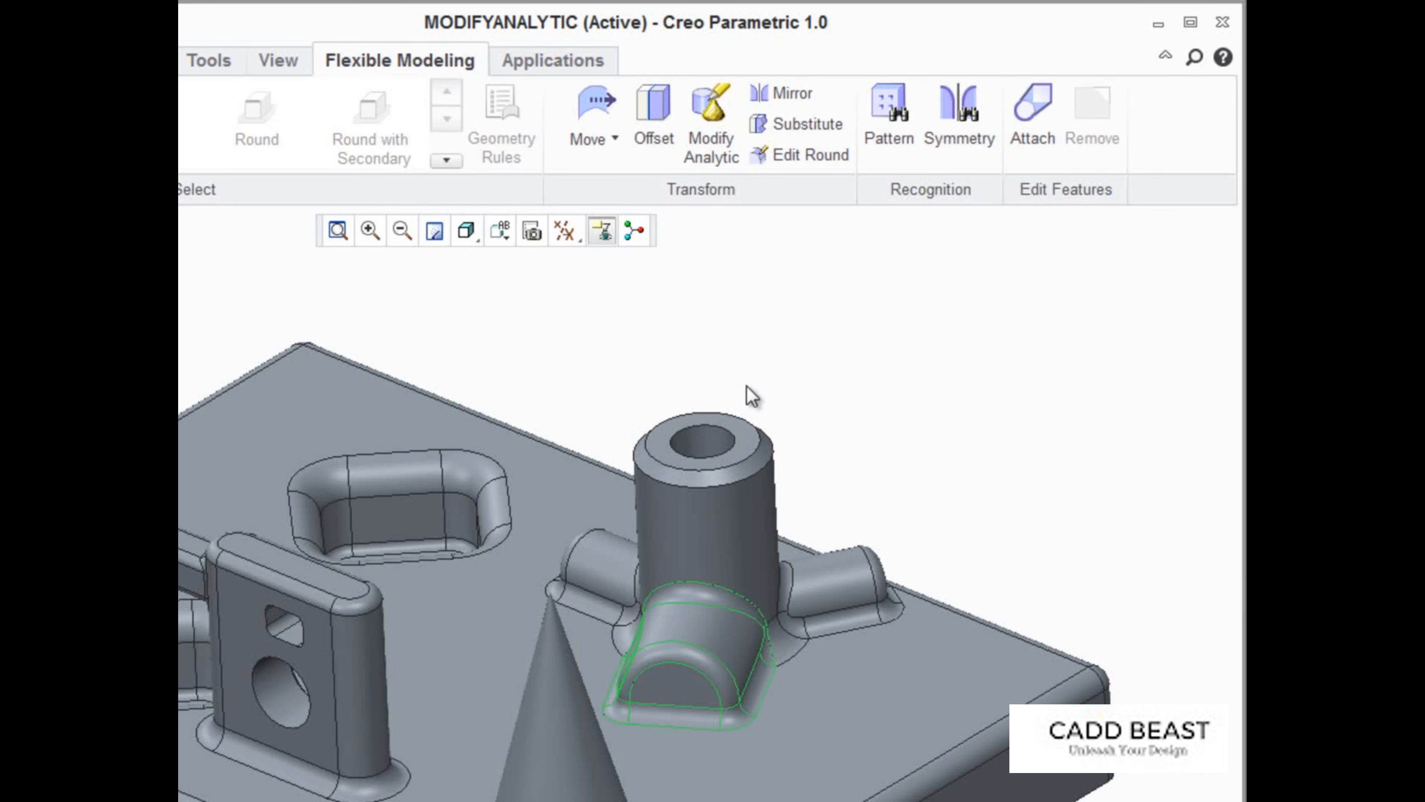
Step: Start Modify Analytic on the wall's rounded surface and enter radius 25
left_click(709, 111)
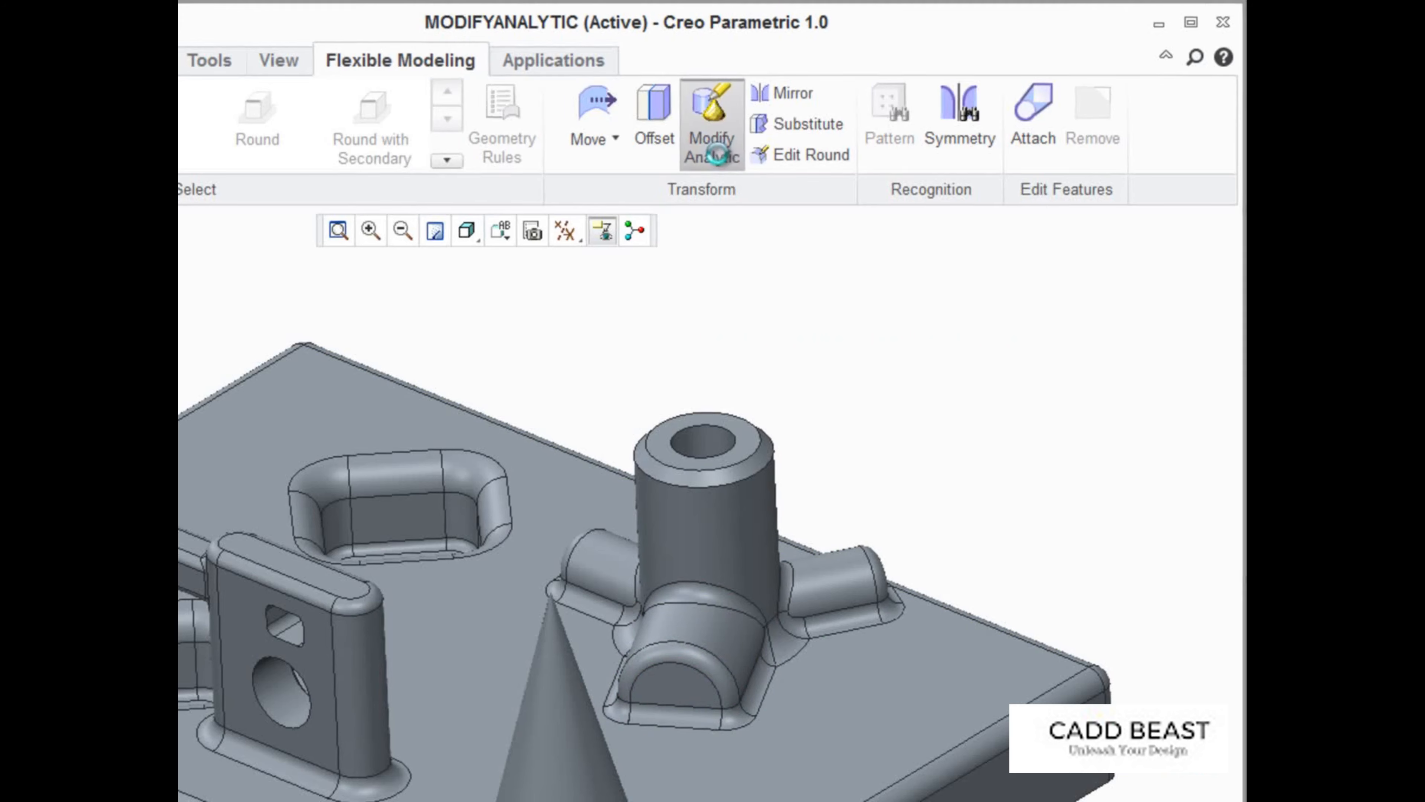
left_click(711, 126)
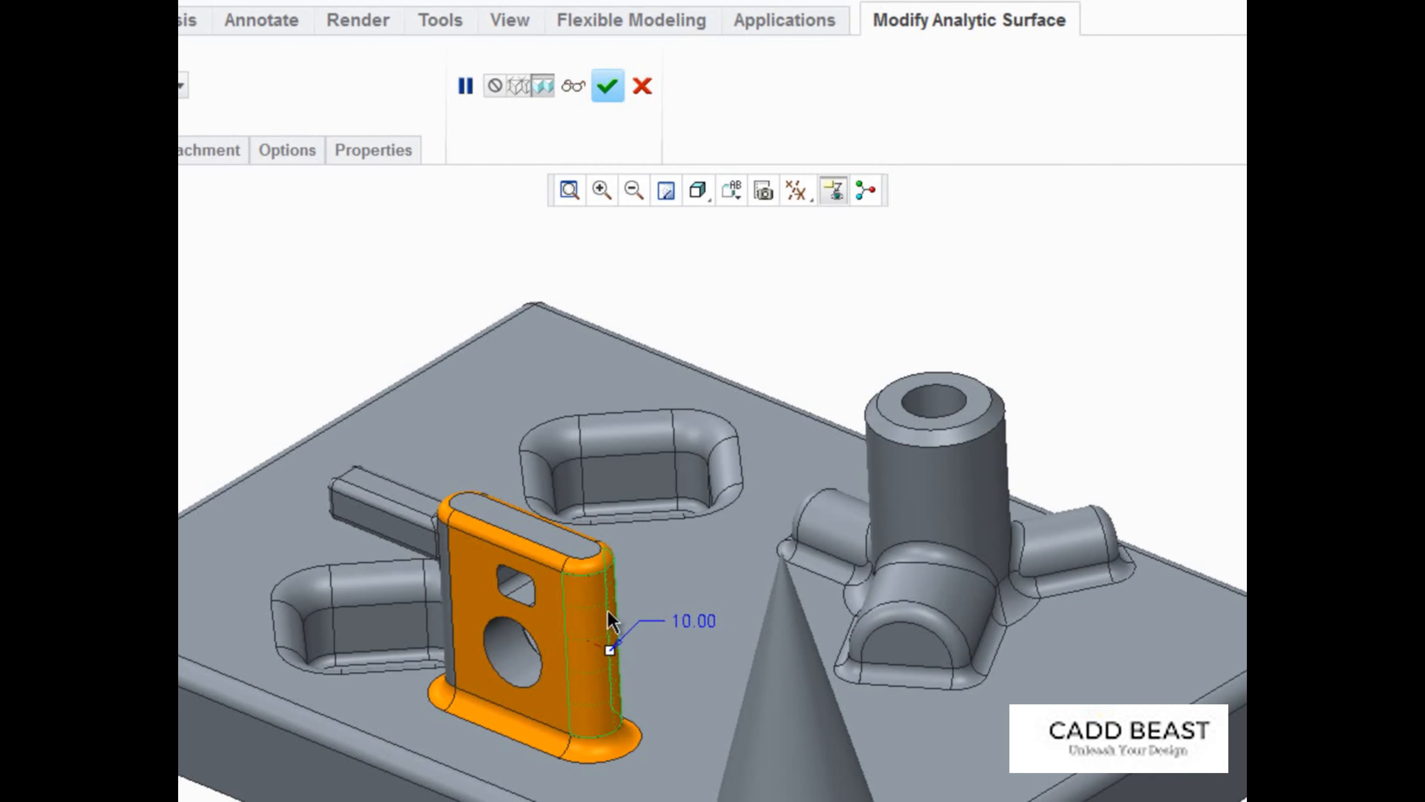
type("25.00")
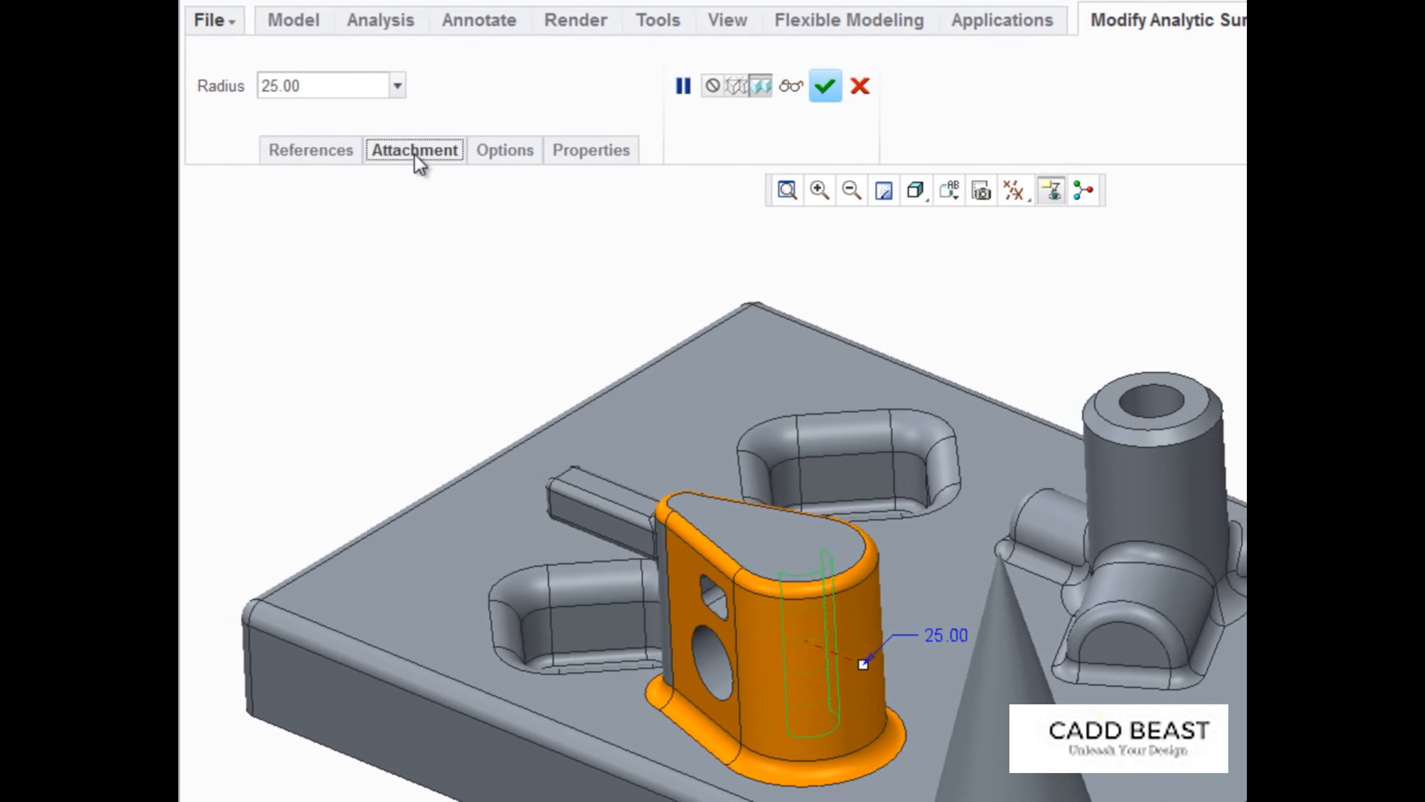
Step: In Attachment, set a rounded wall edge to create side surfaces, then bring up its removal menu
left_click(416, 150)
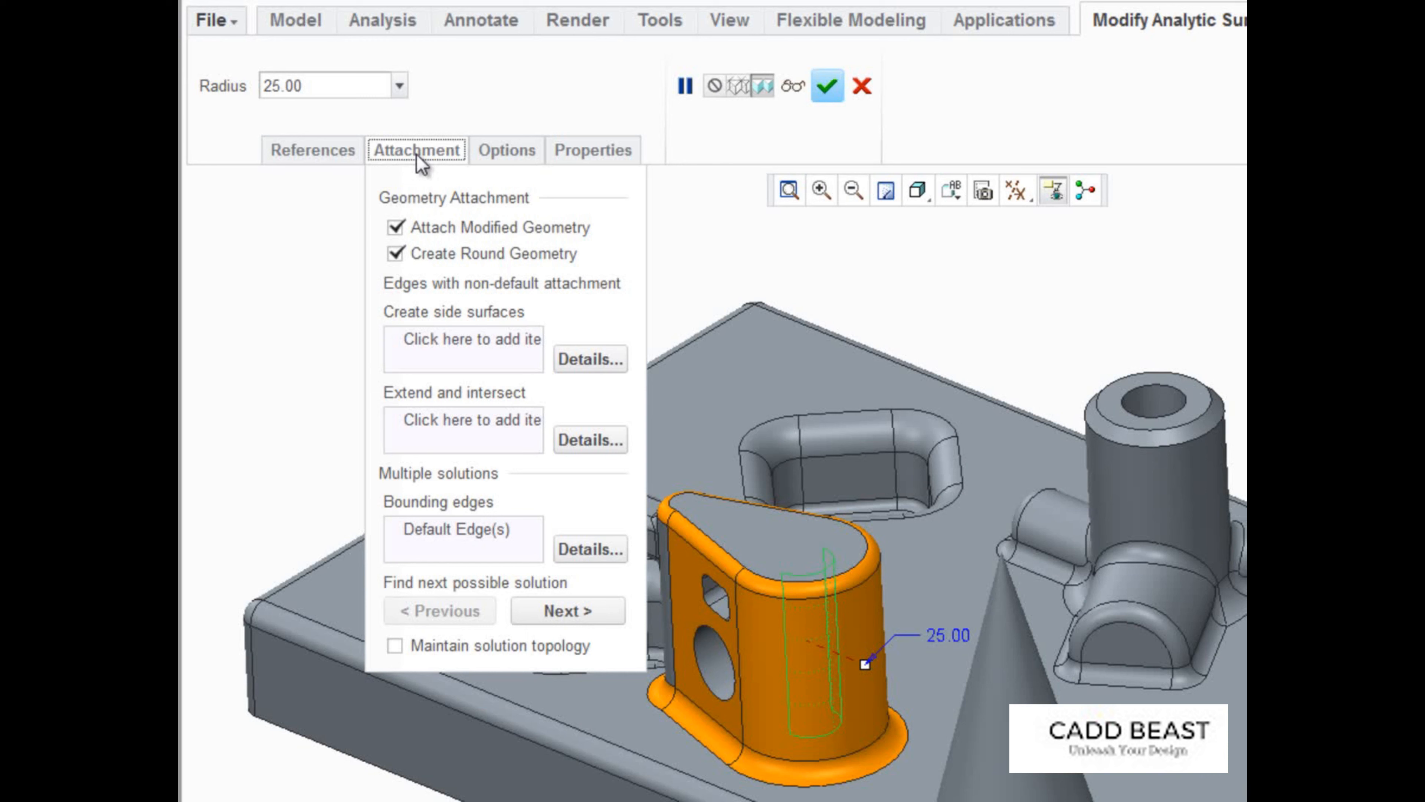
left_click(455, 349)
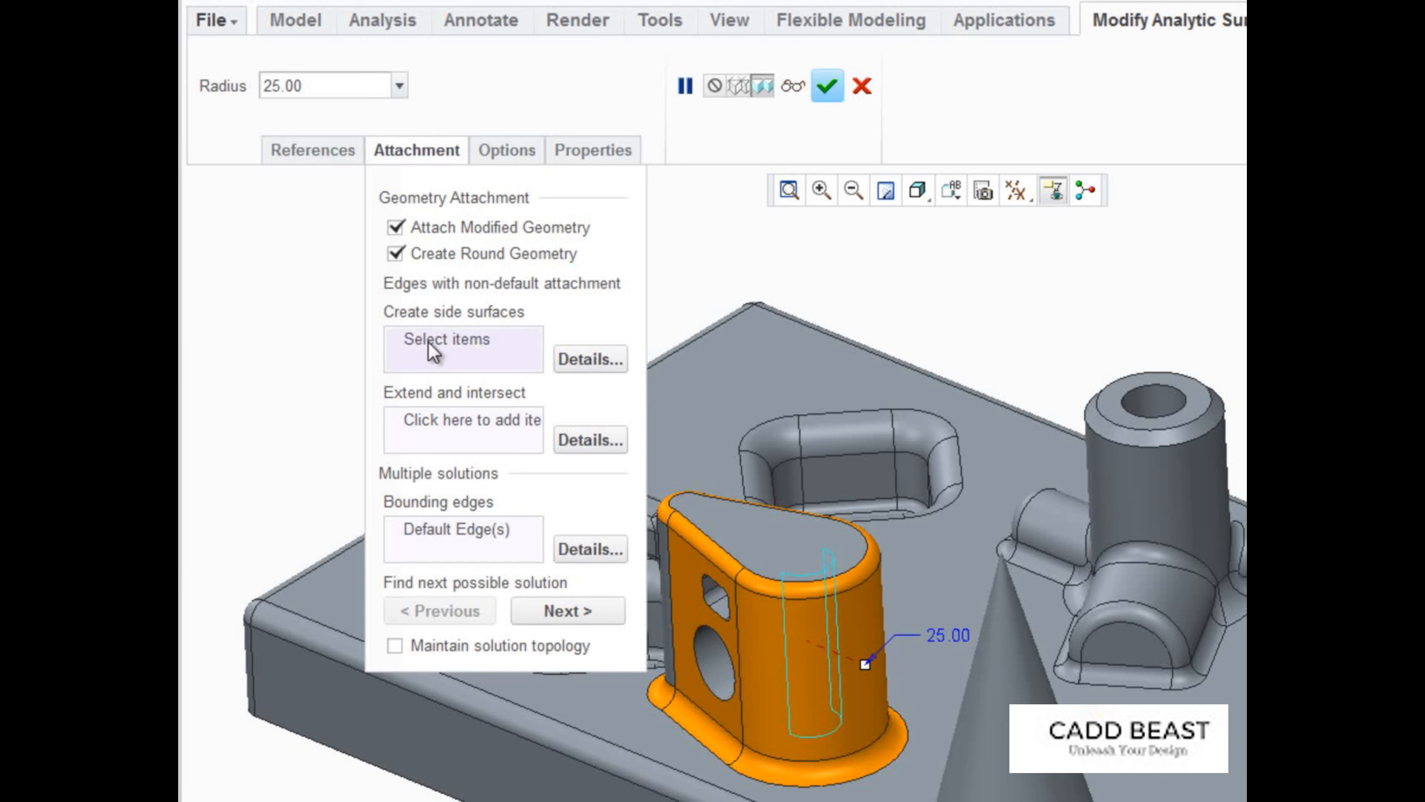
mouse_move(789, 614)
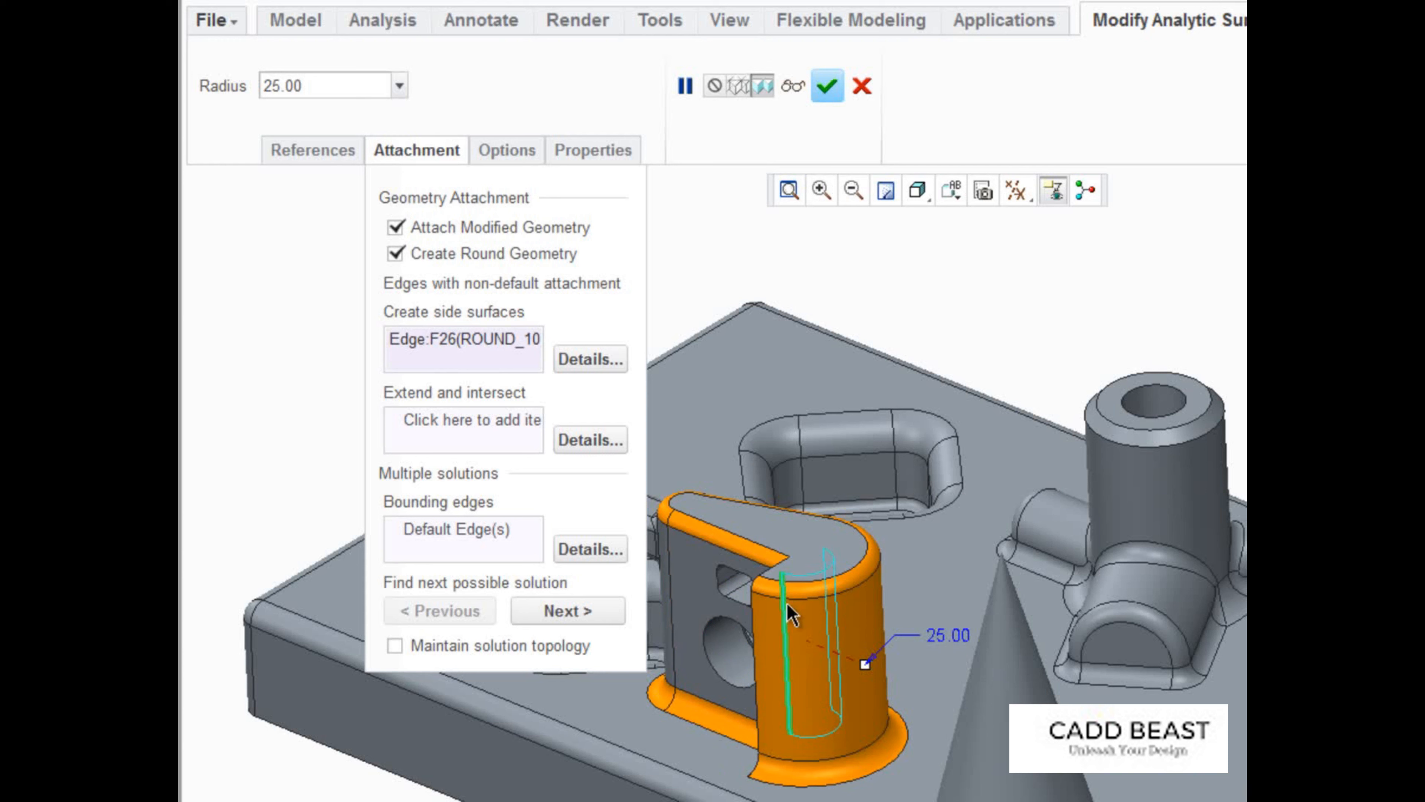
mouse_move(717, 563)
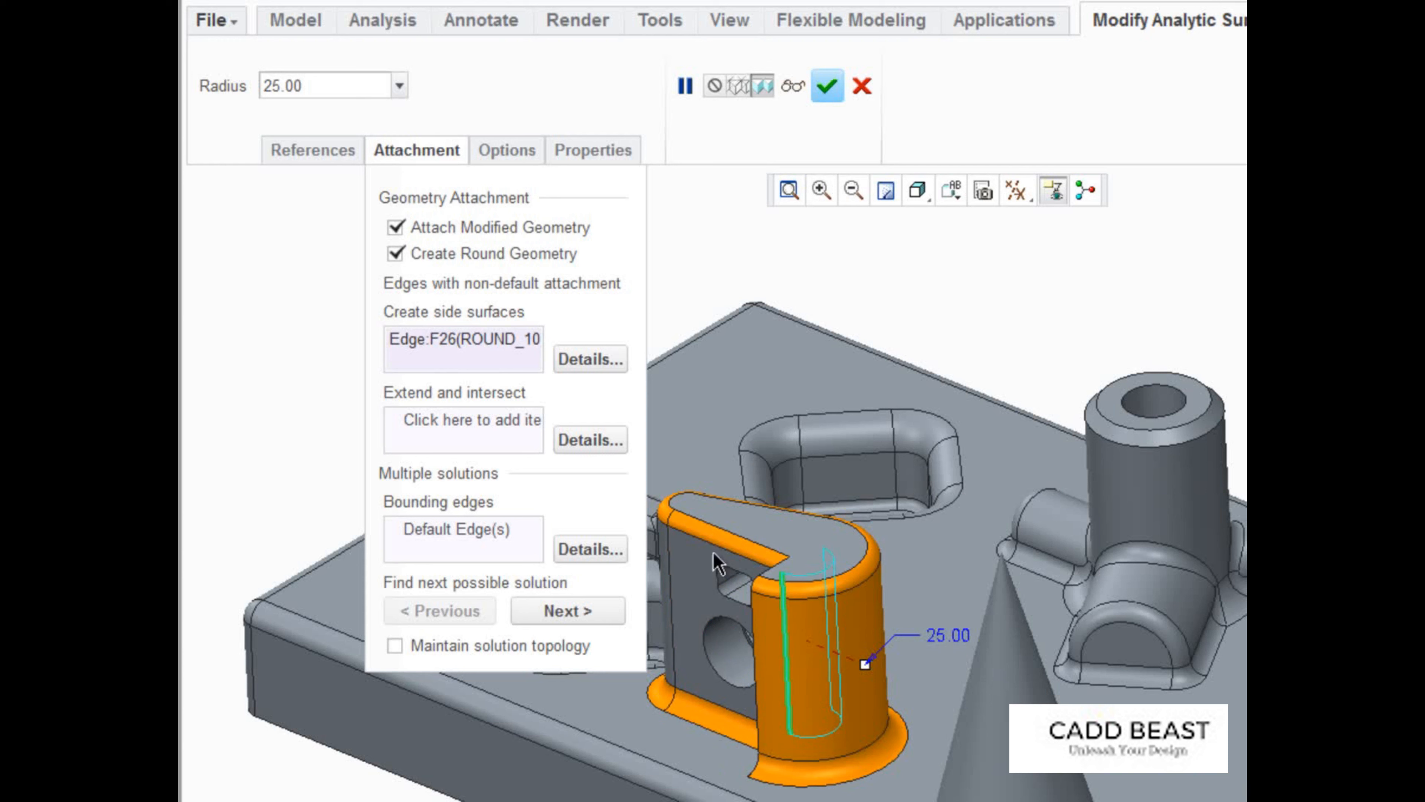
right_click(481, 347)
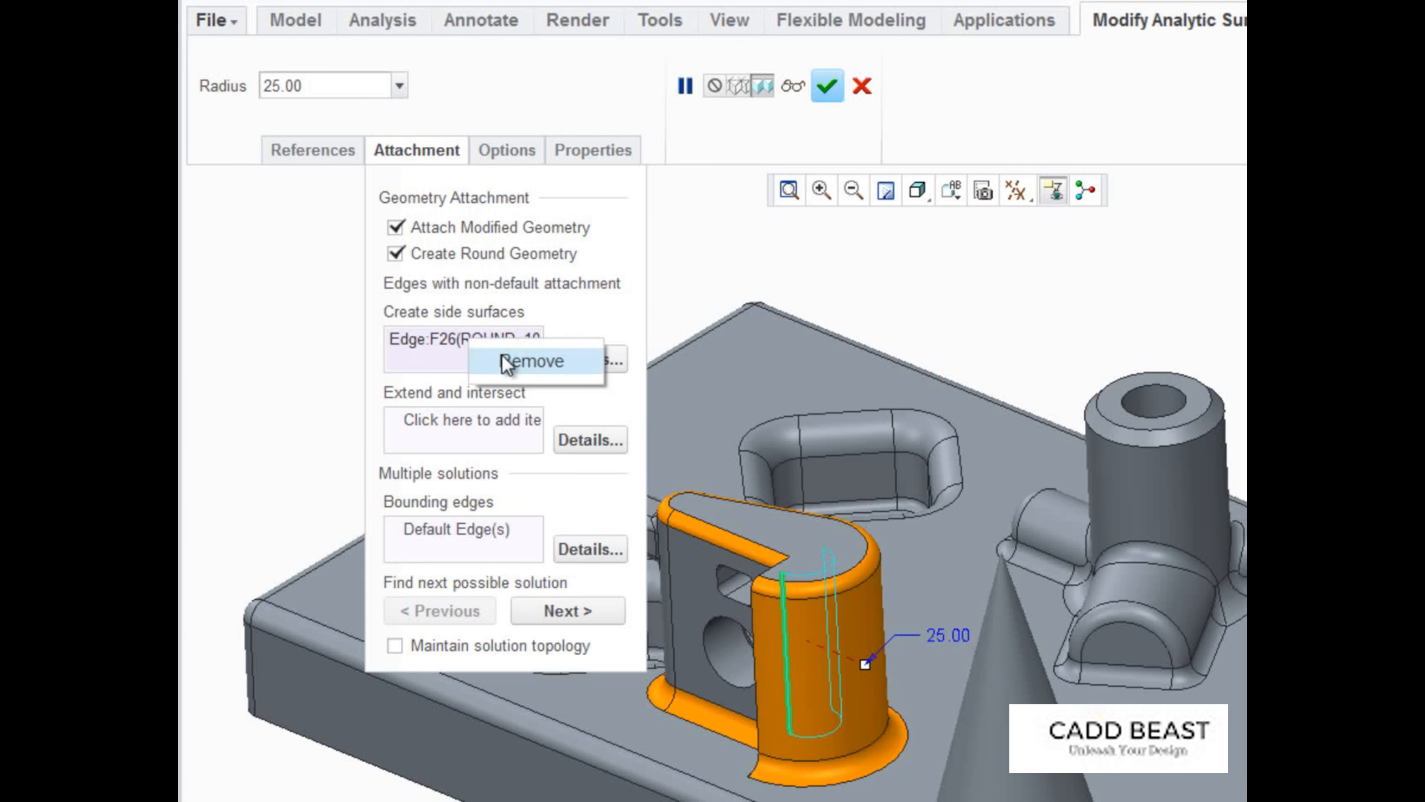
Step: Switch the wall edge to Extend and intersect, accept, then show attachment settings for the cone change
left_click(533, 362)
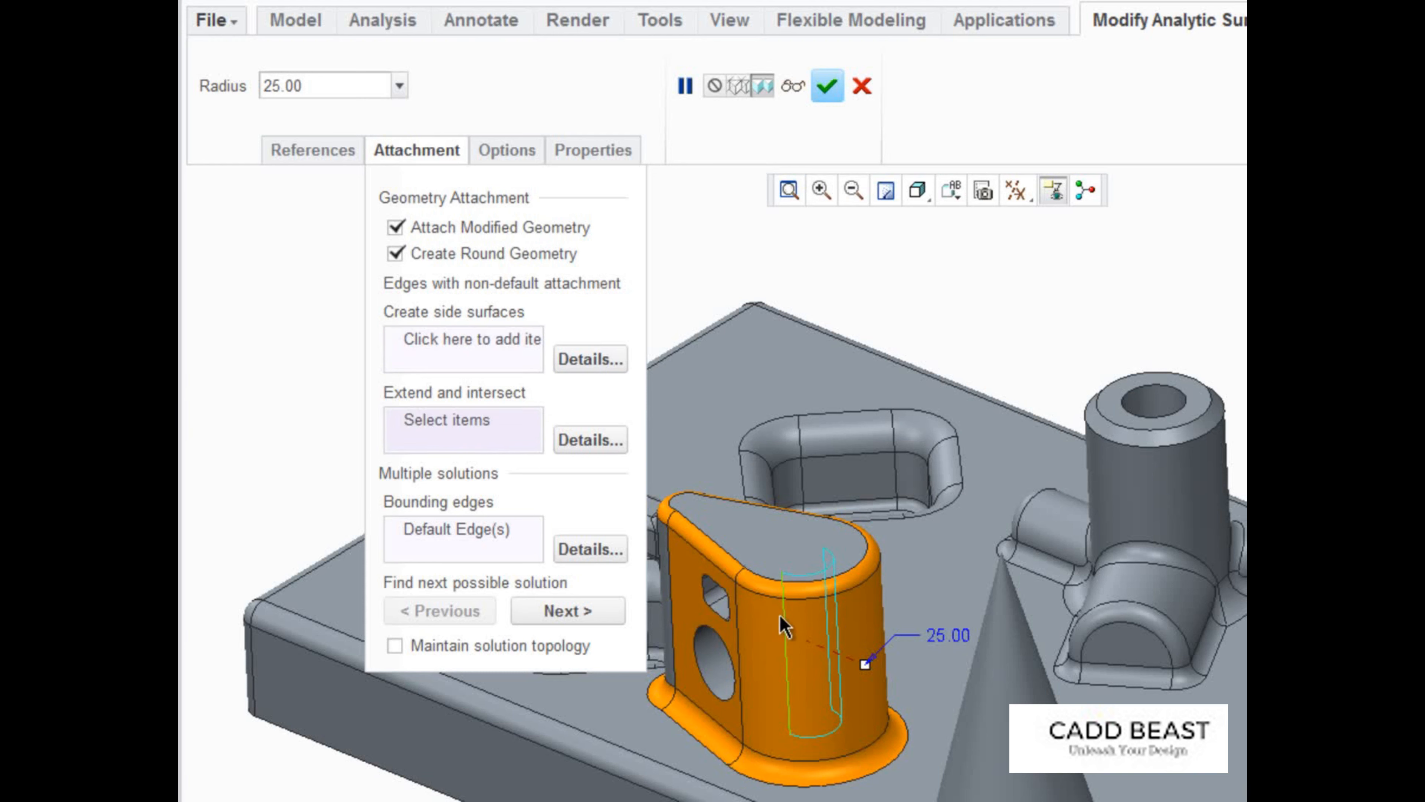
left_click(784, 611)
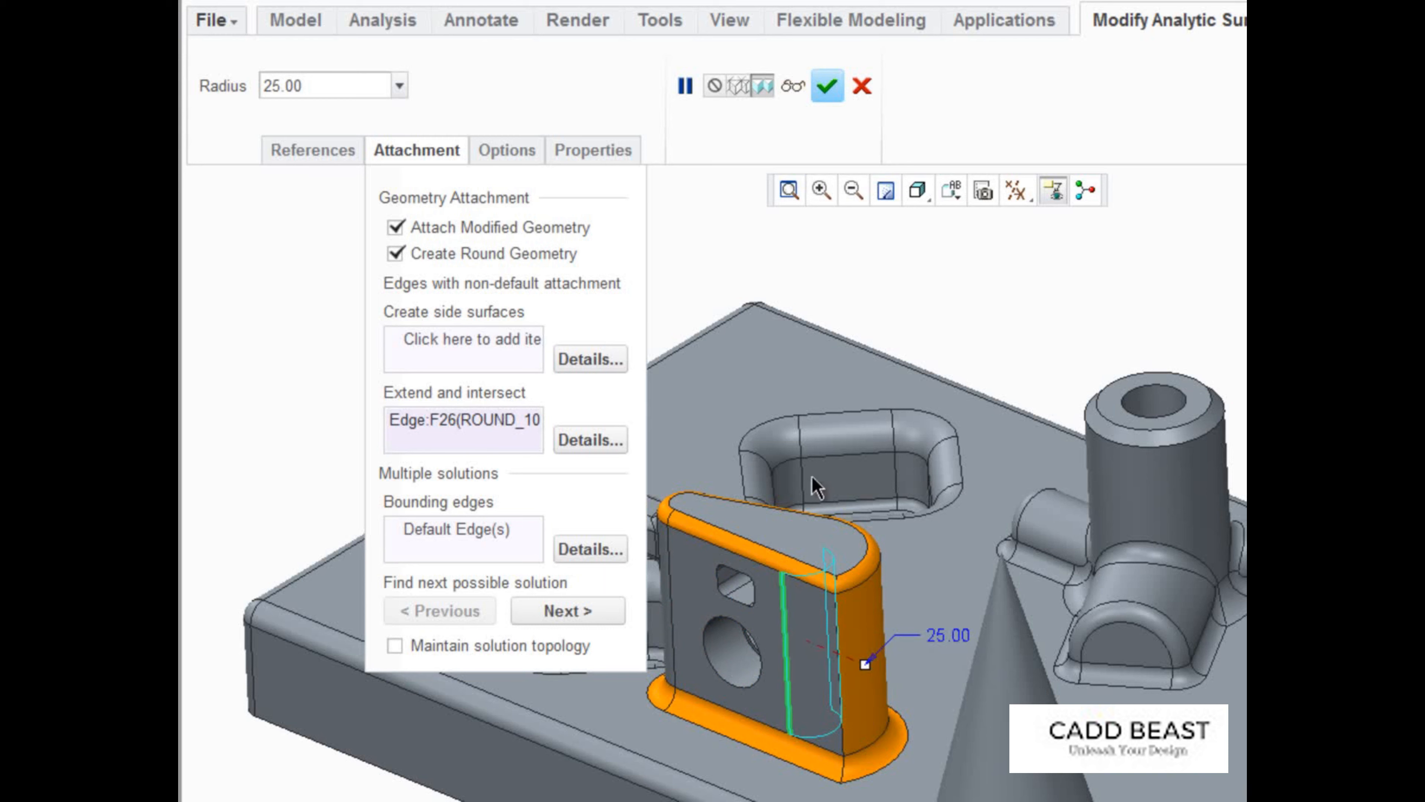
left_click(827, 86)
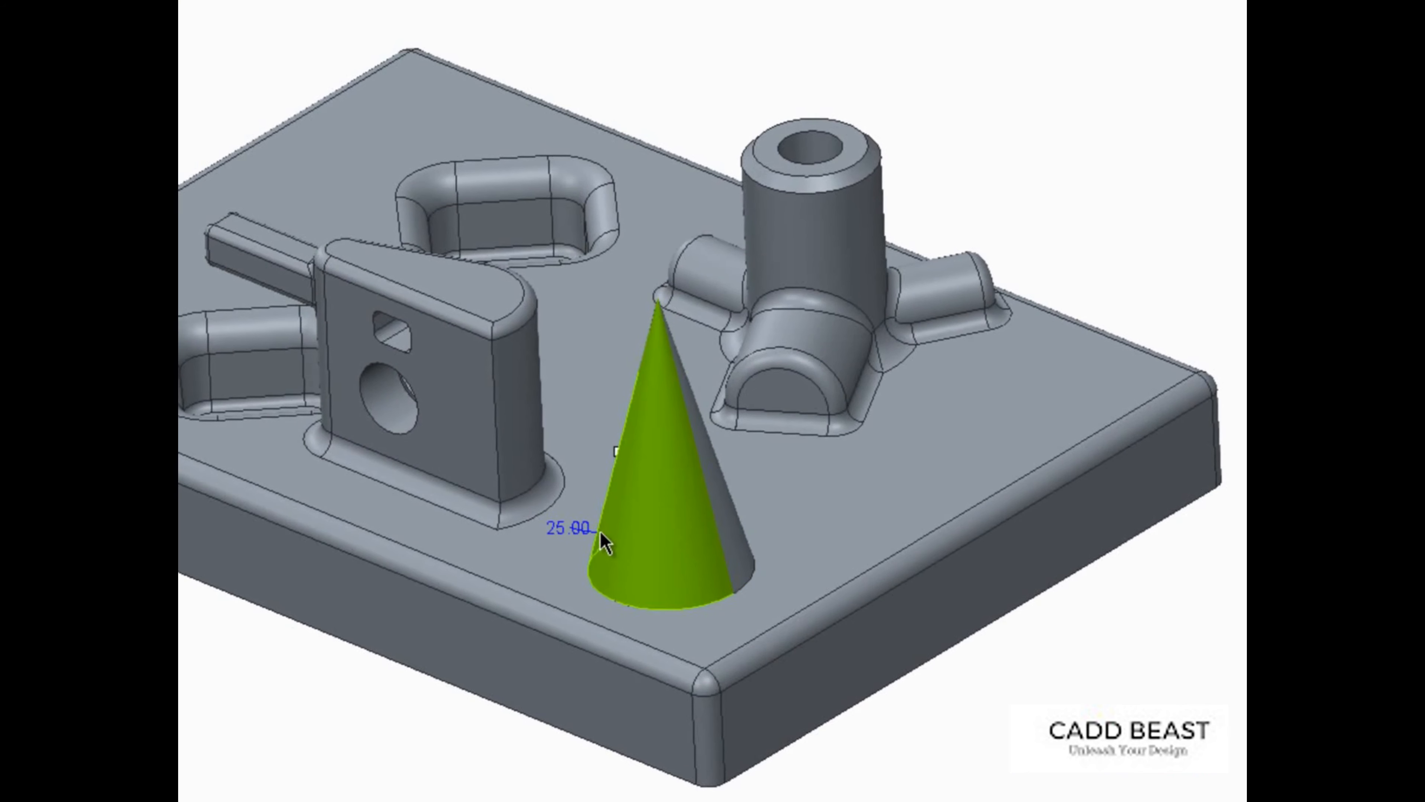
left_click(256, 30)
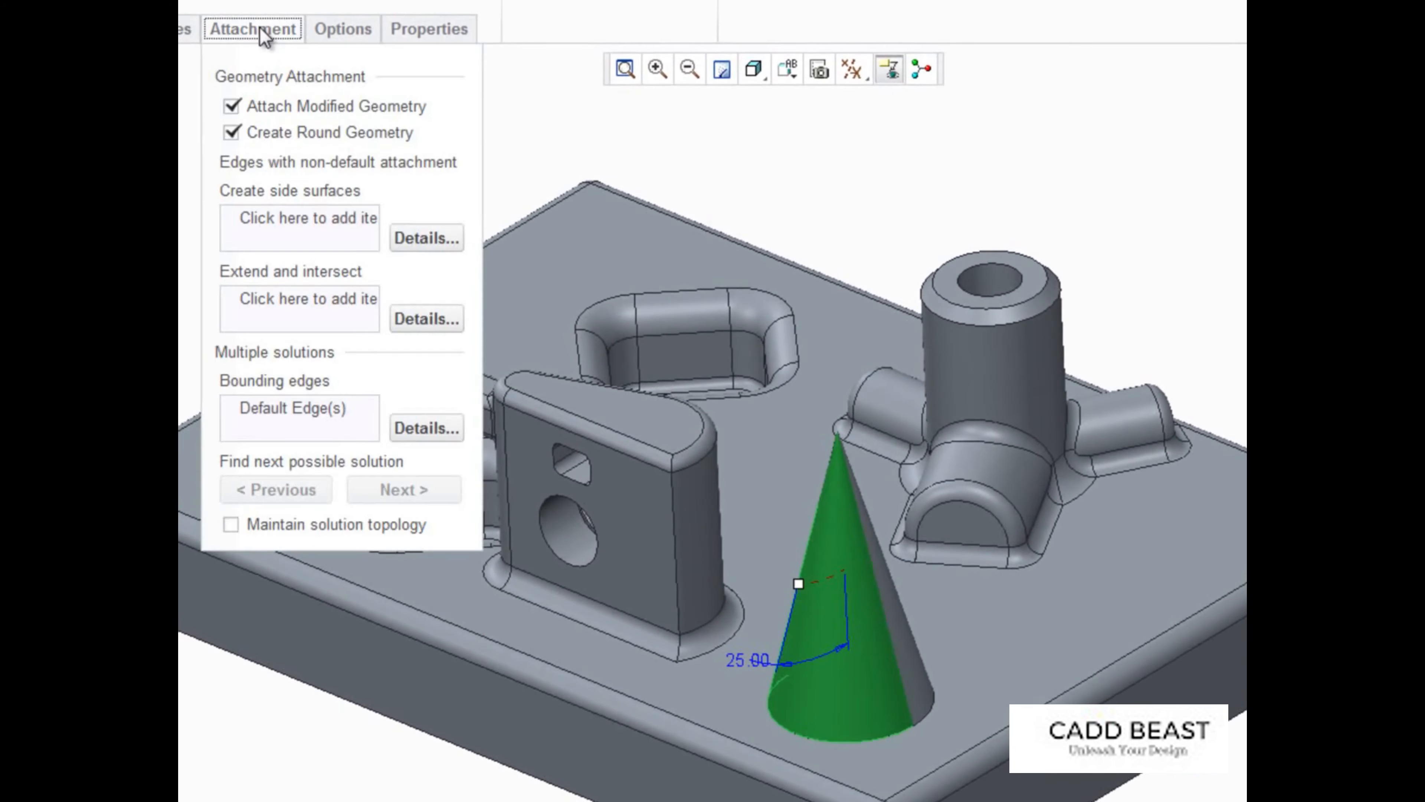